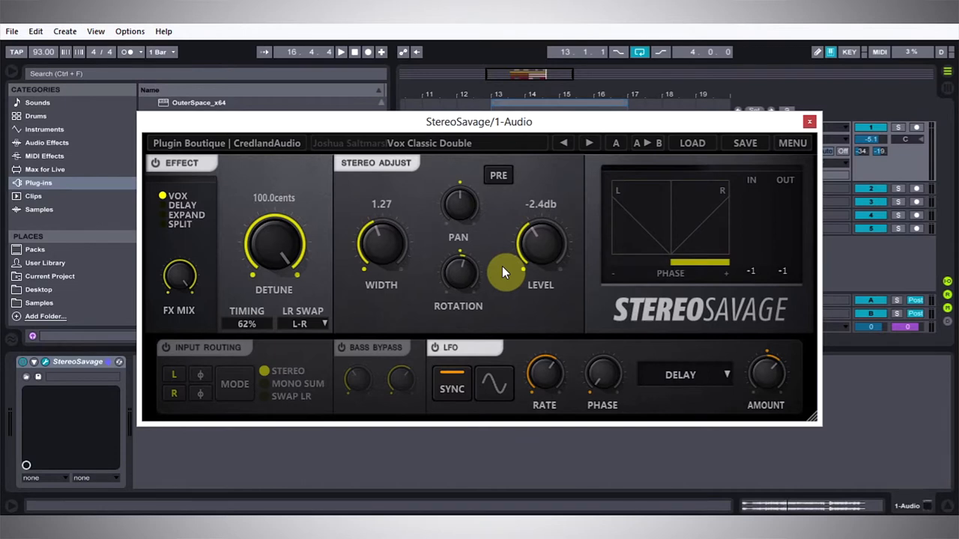
Step: Close the StereoSavage window holding the Vox Classic Double preset
click(341, 52)
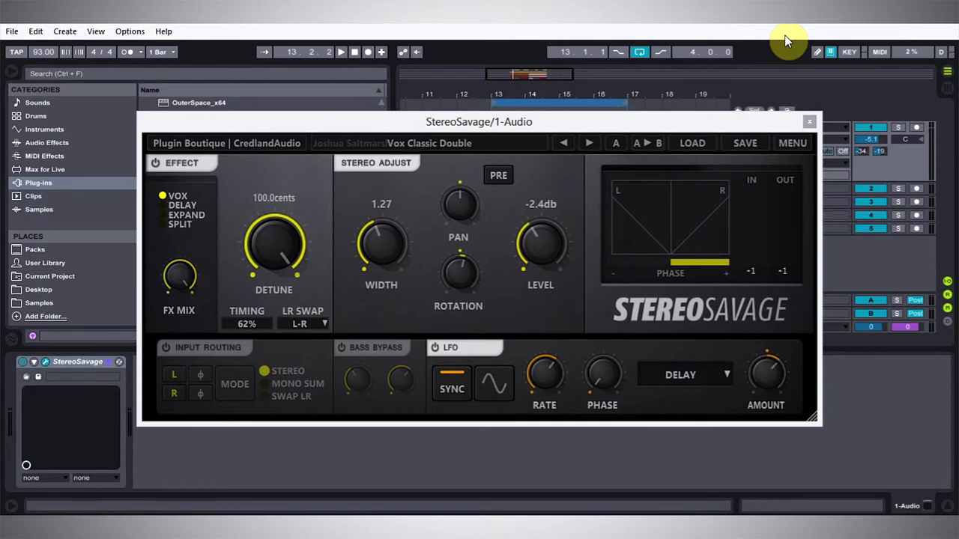
click(809, 121)
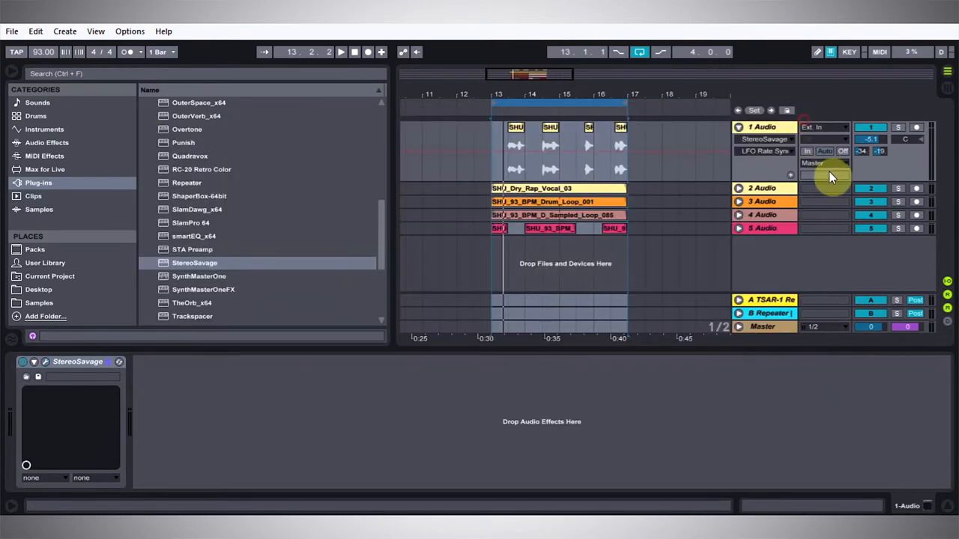
Step: Solo 1 Audio and 2 Audio, and expand 2 Audio to reveal the dry rap vocal waveform
click(899, 188)
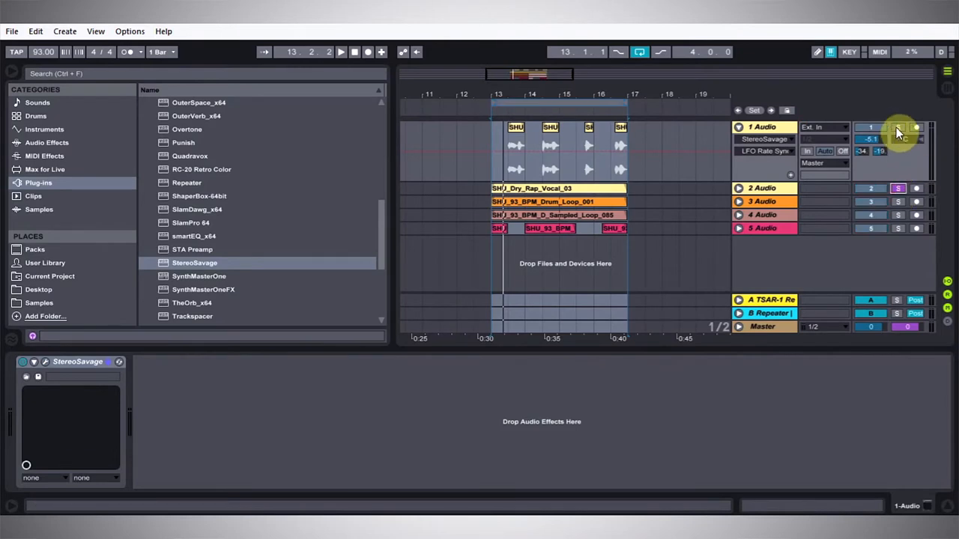
click(899, 130)
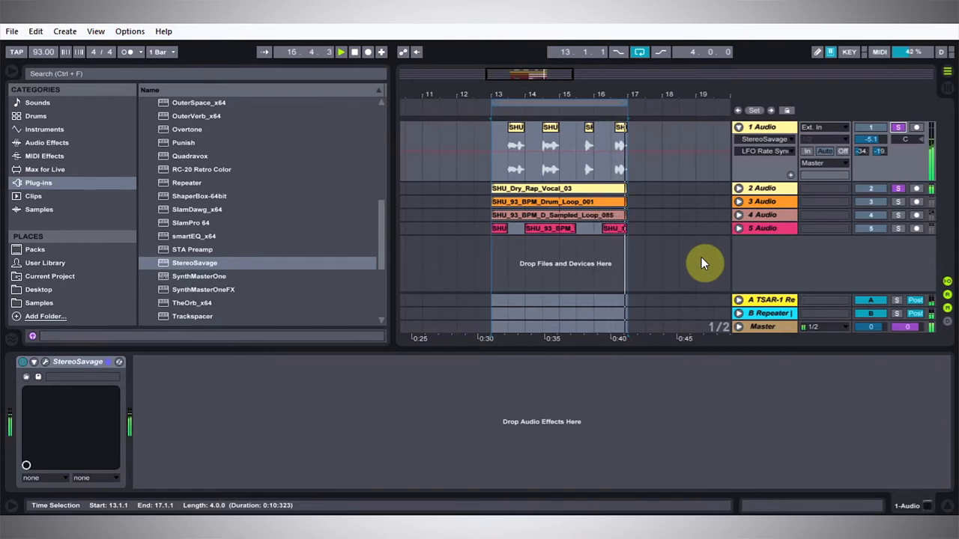
click(354, 52)
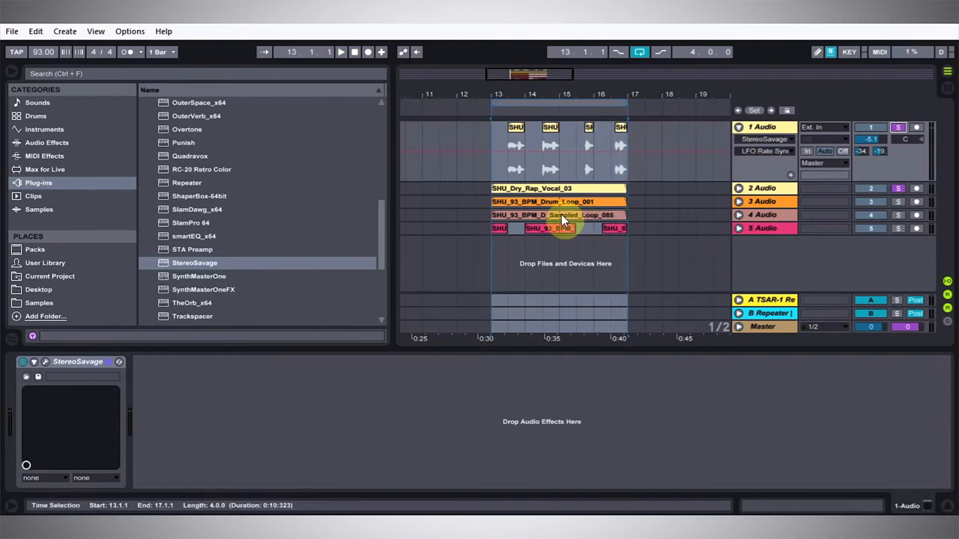
click(763, 188)
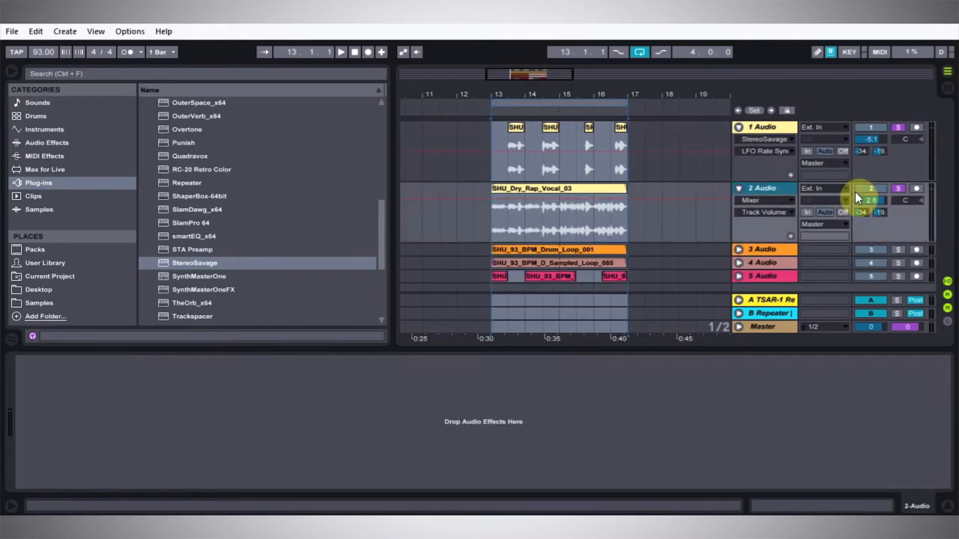
click(341, 51)
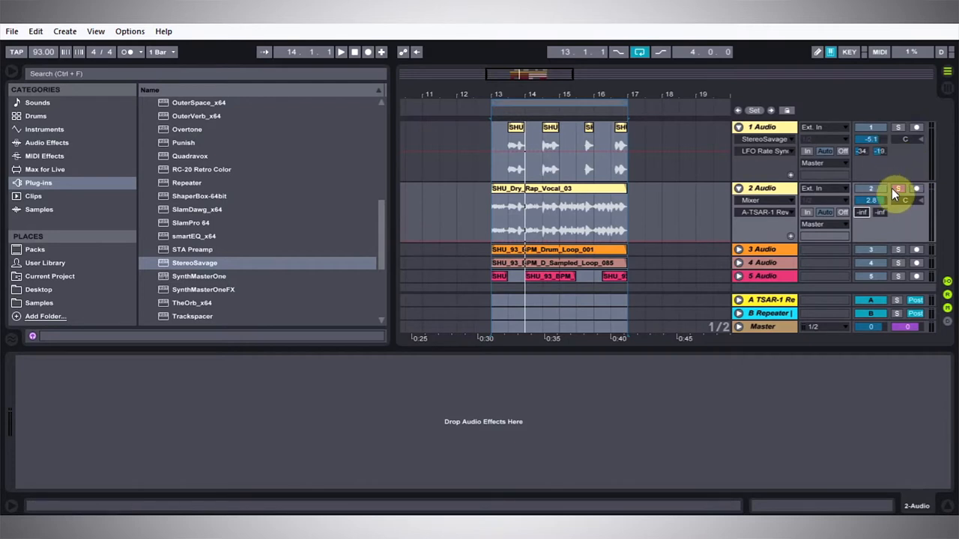
click(340, 51)
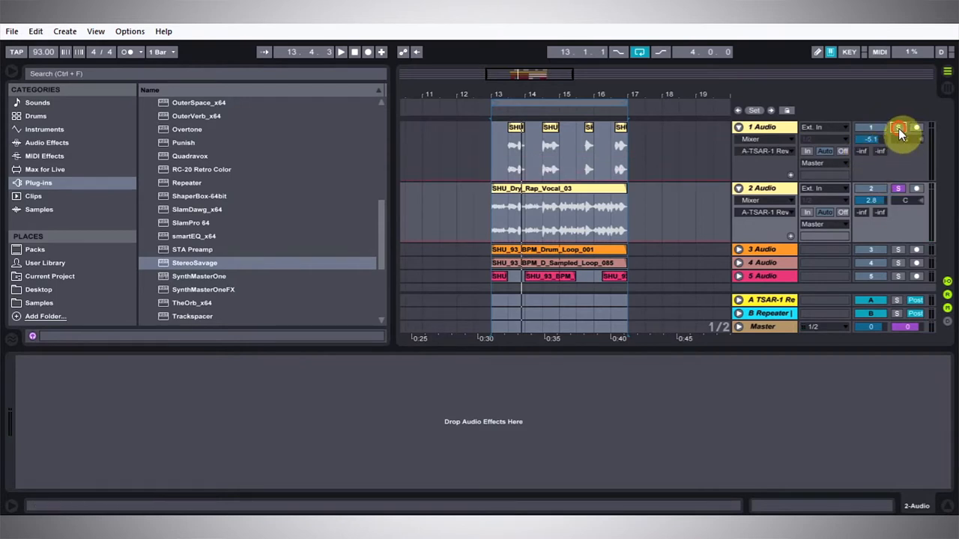
click(340, 52)
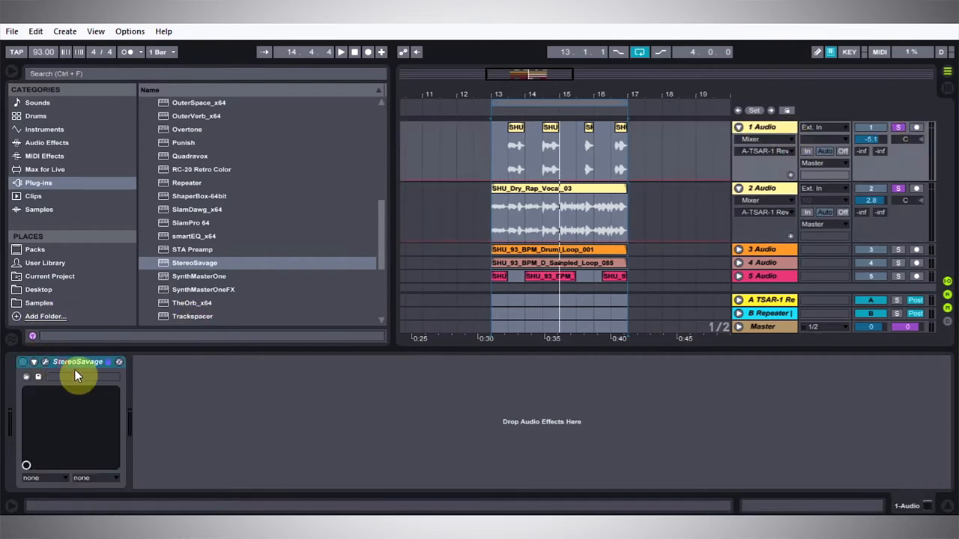
Step: Select the StereoSavage device on 1 Audio and delete it
click(118, 362)
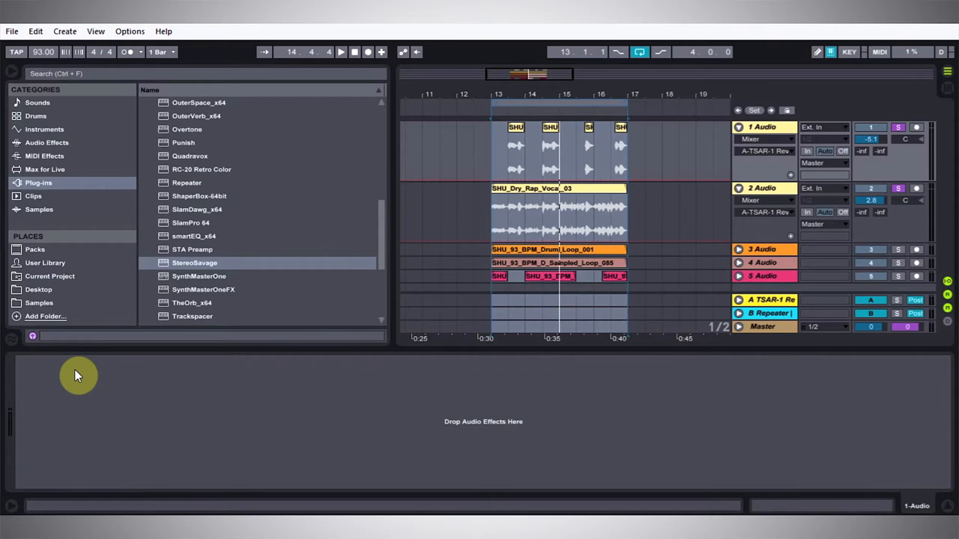
mouse_move(109, 378)
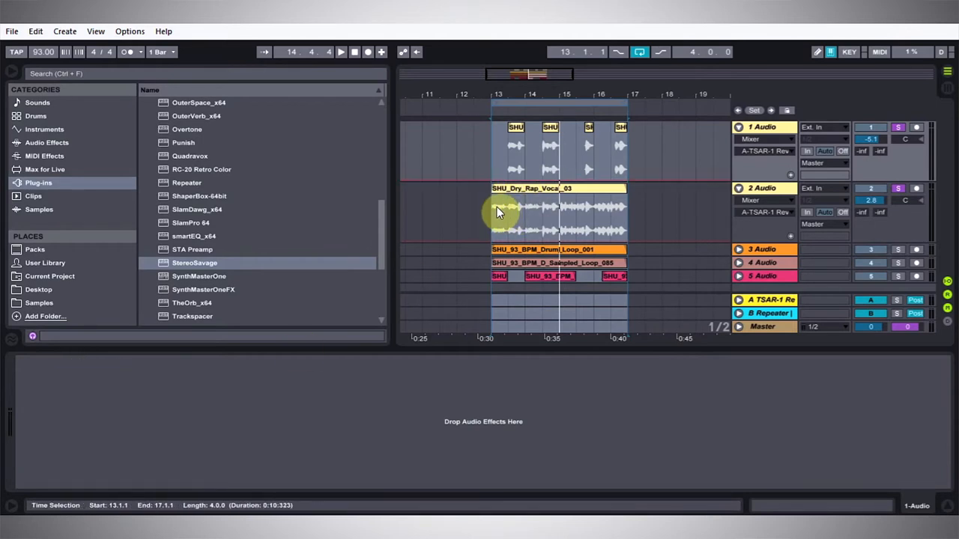
click(493, 210)
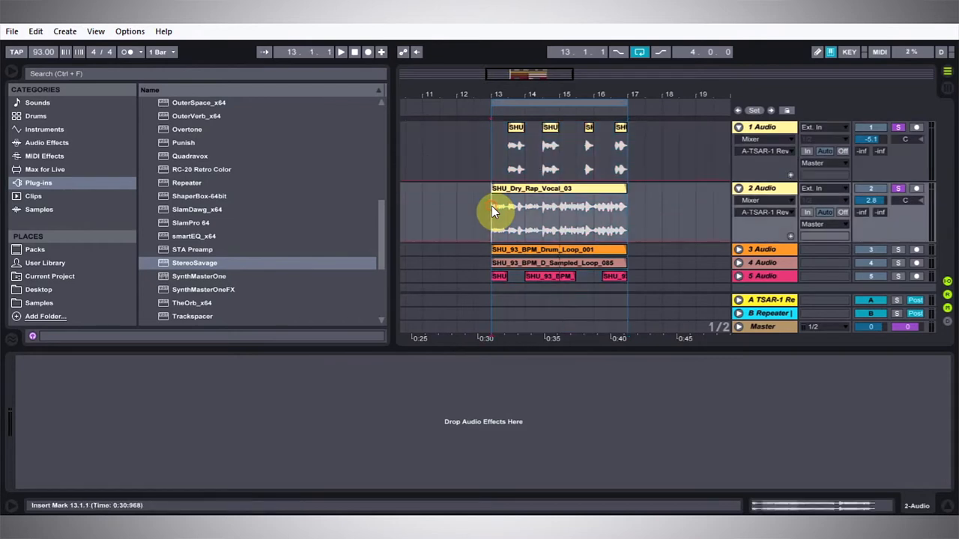
click(340, 52)
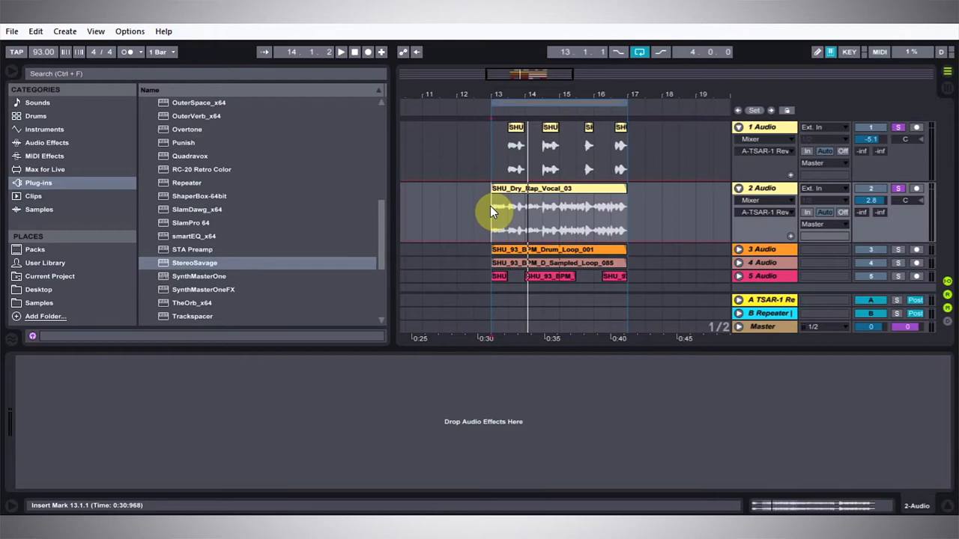
double_click(194, 262)
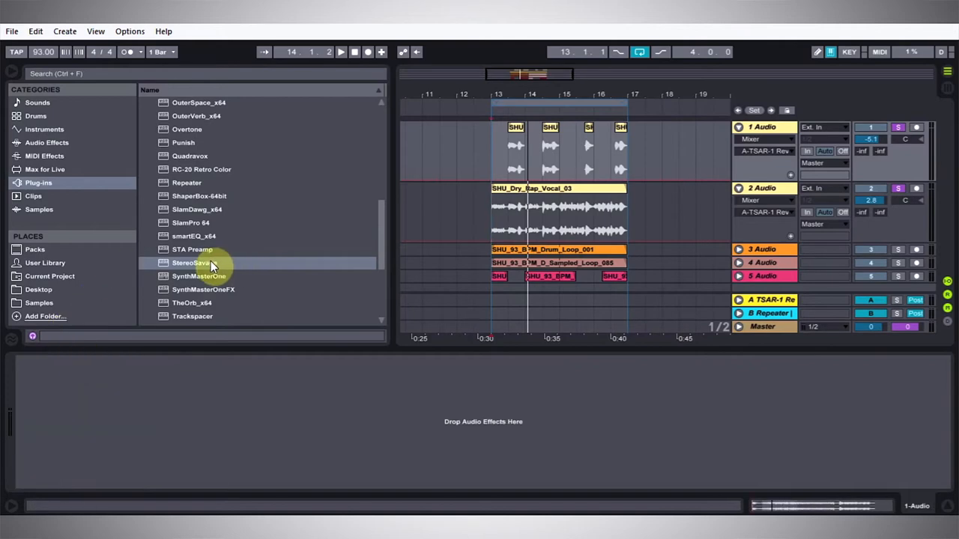
Step: Load a new StereoSavage onto 1 Audio and reposition its plugin window
double_click(191, 262)
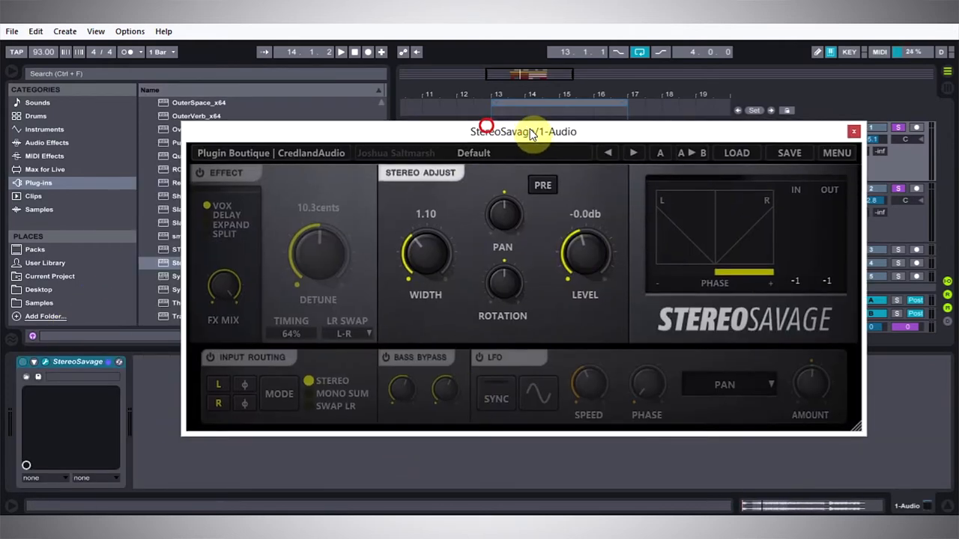
drag(523, 131, 482, 260)
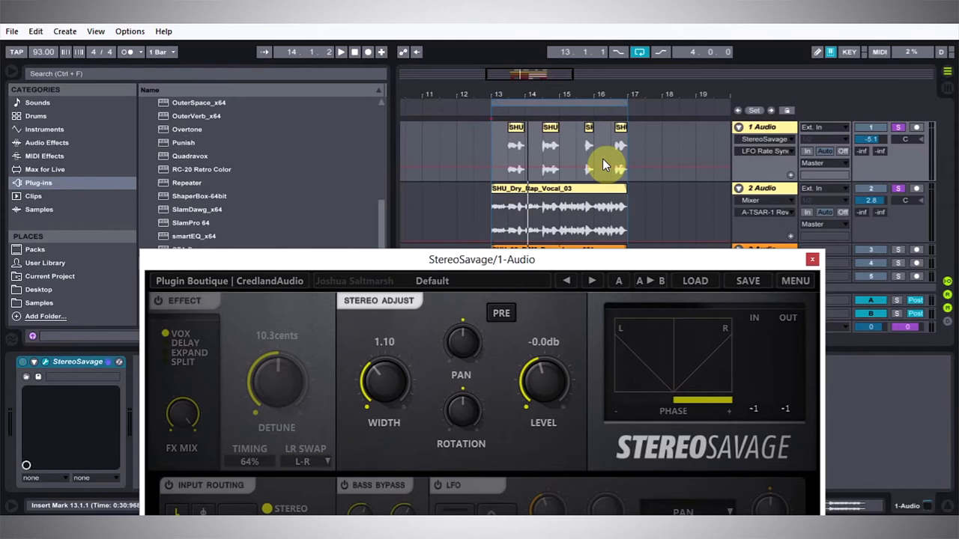
drag(482, 259, 501, 110)
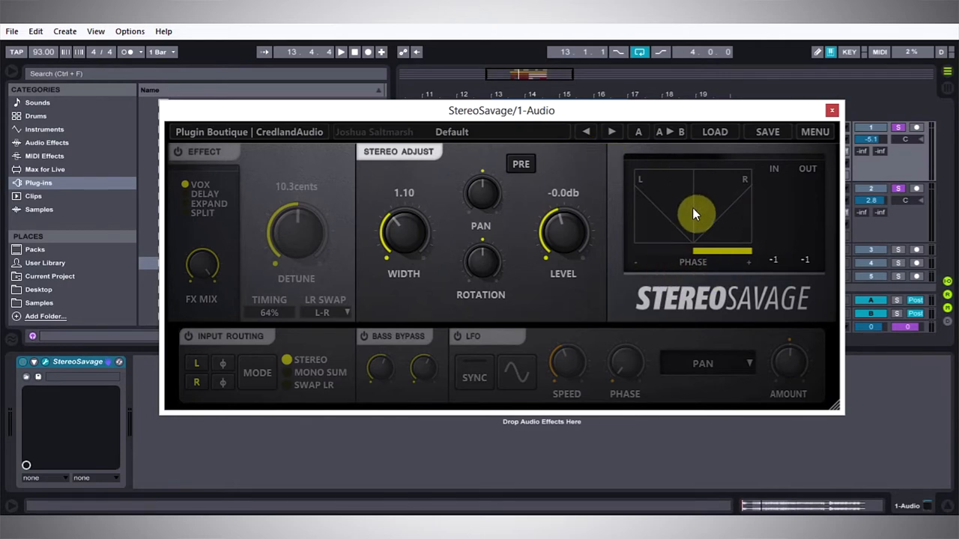
click(340, 52)
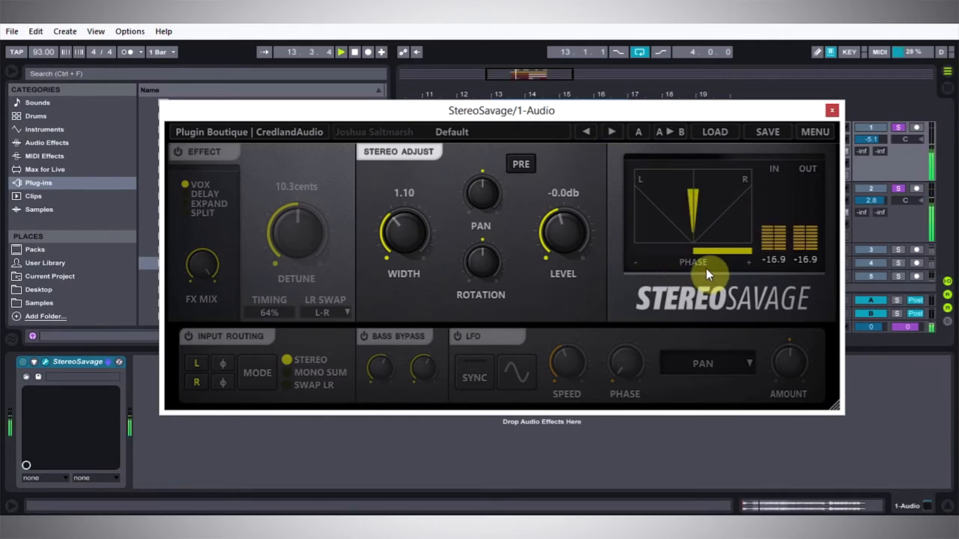
drag(708, 273, 693, 212)
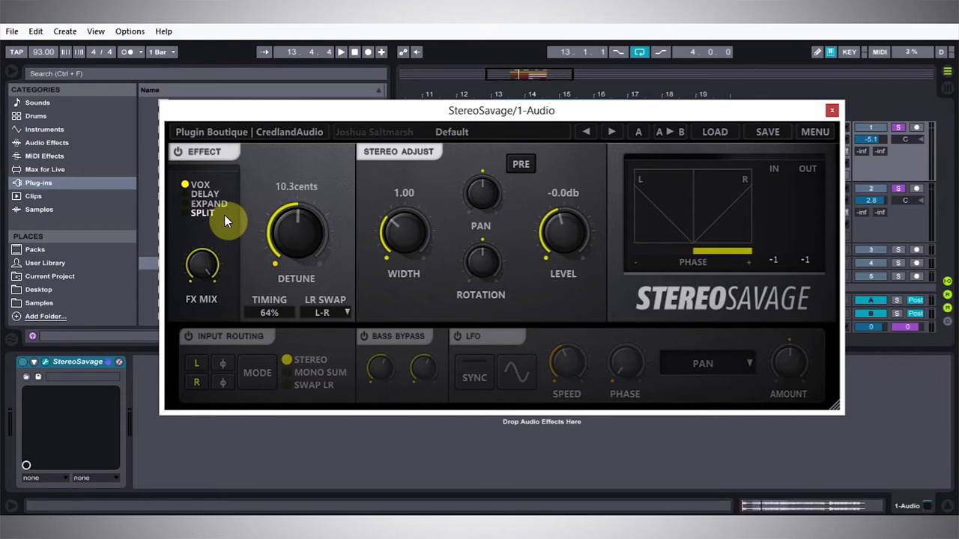
Step: Set StereoSavage Width to 1.00 and dial Detune up to 100 cents
click(340, 51)
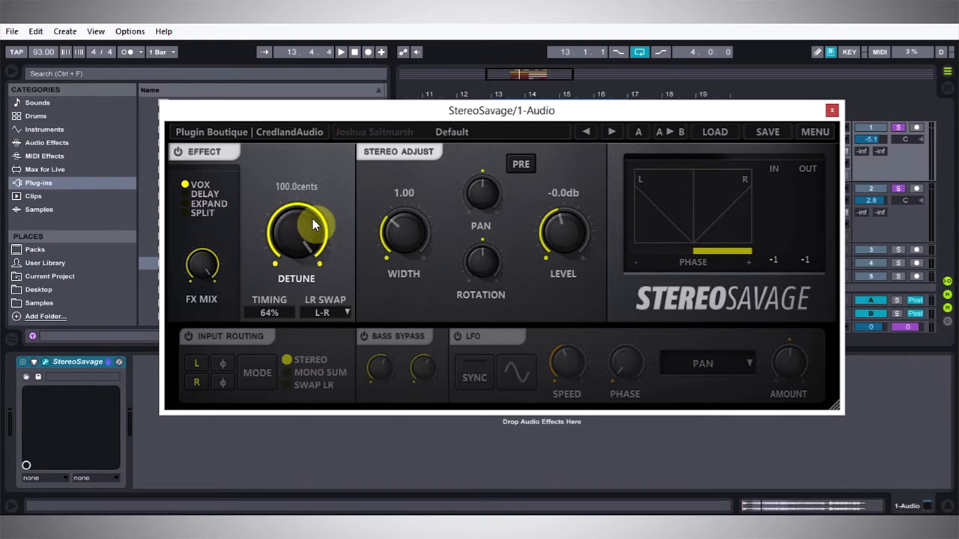
click(340, 52)
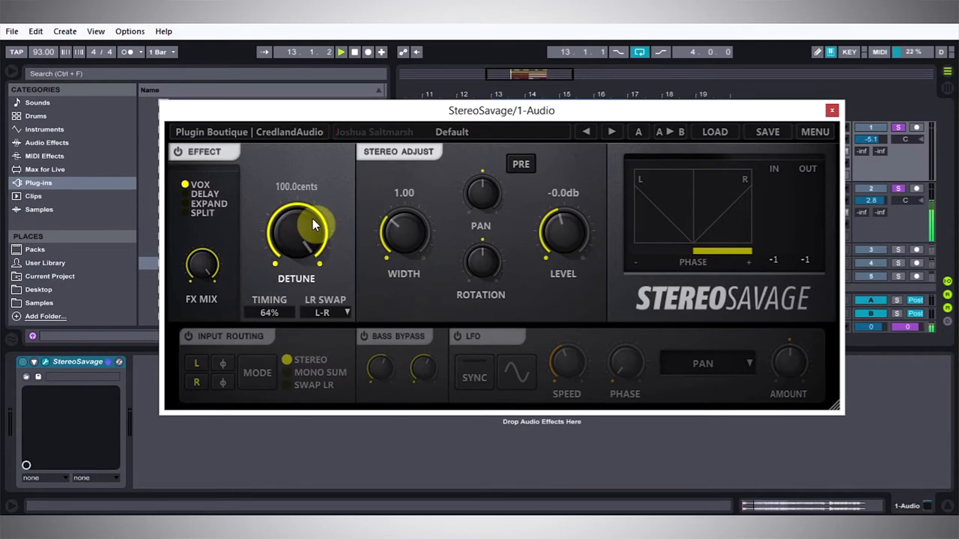
click(341, 52)
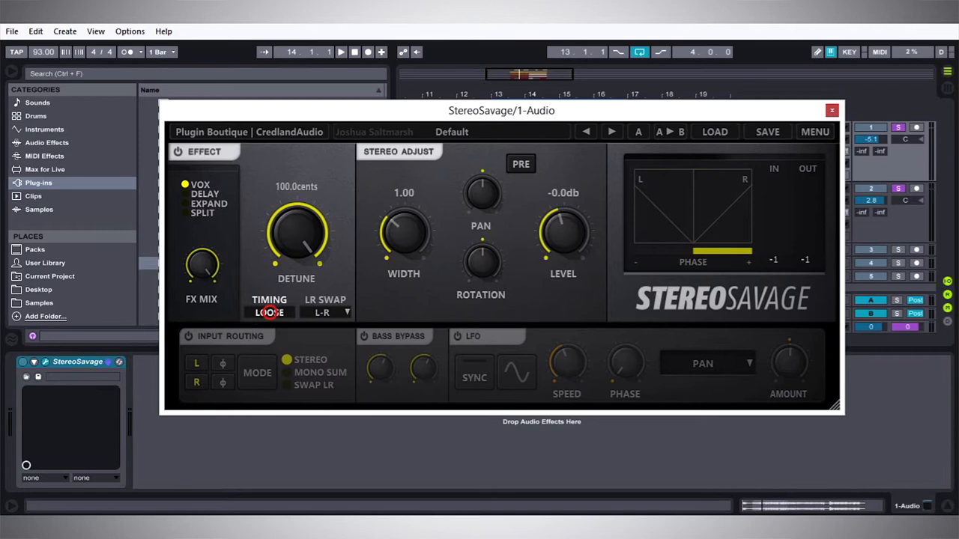
Step: Cycle the Timing display past Loose and Tight to a 60% amount
click(269, 312)
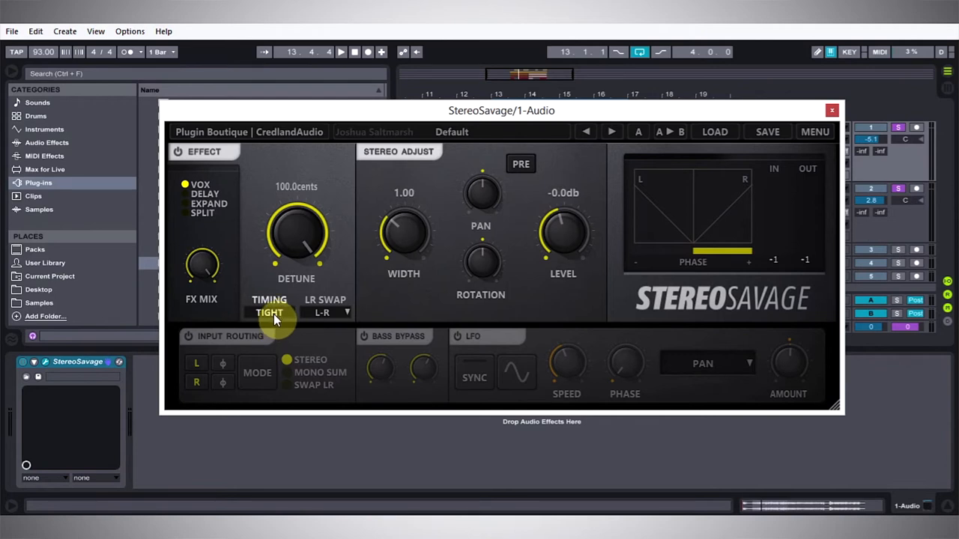
click(270, 312)
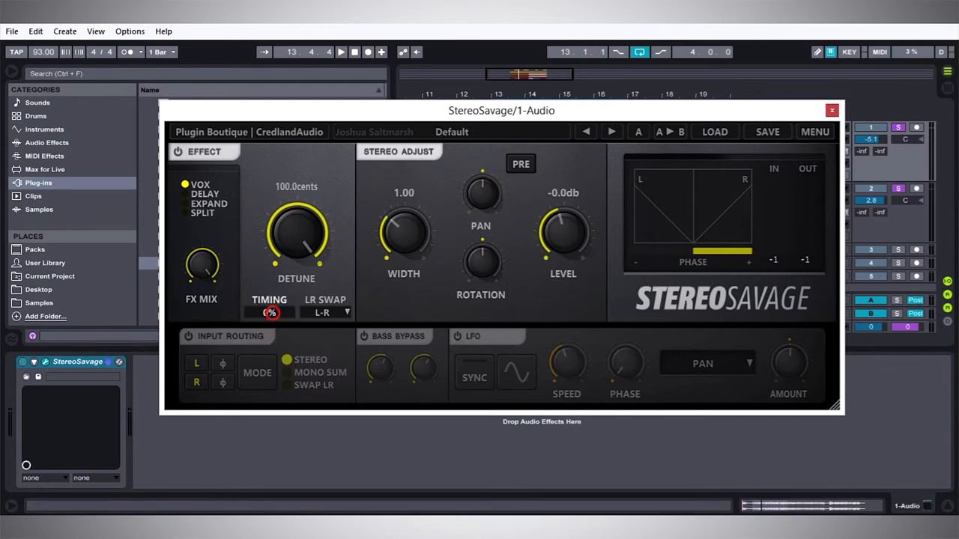
click(270, 312)
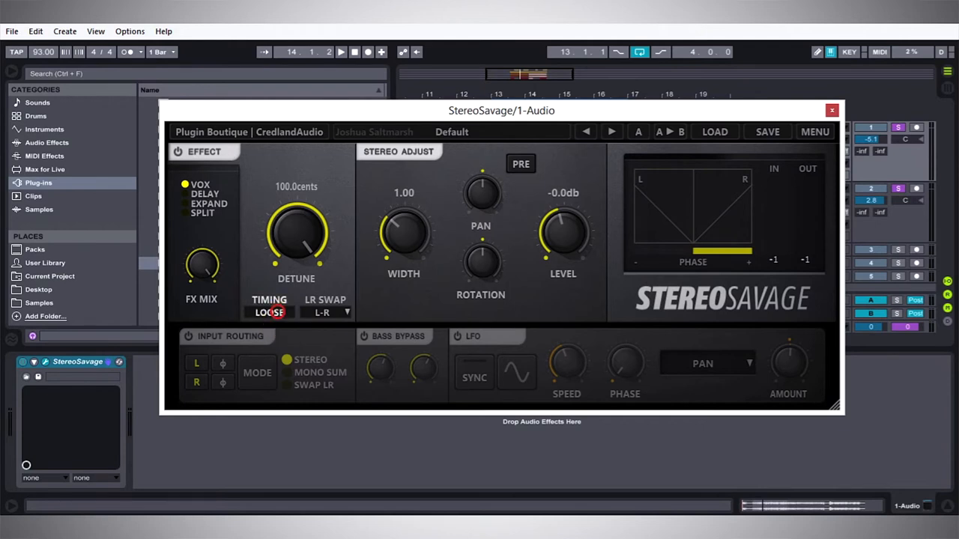
click(269, 312)
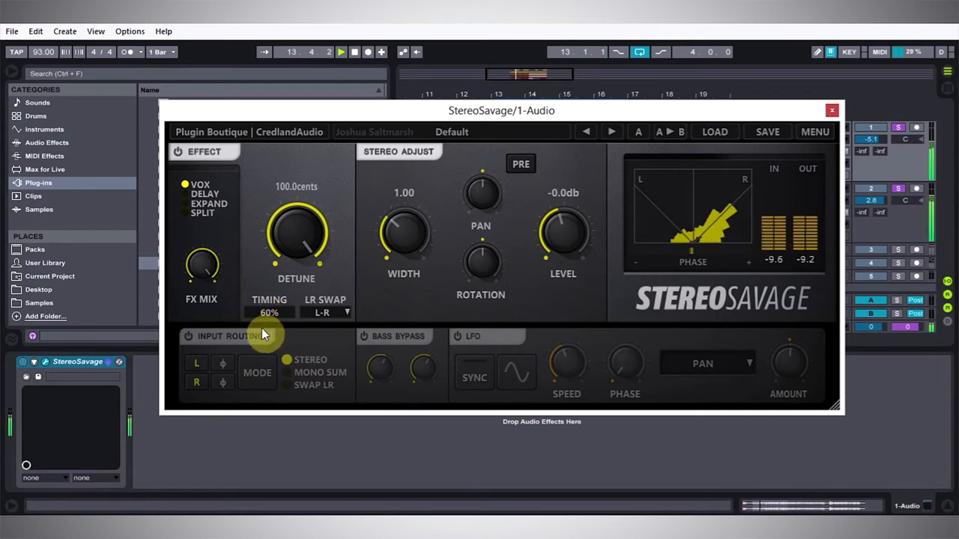
Step: Widen the StereoSavage stereo Width to 1.30
drag(403, 235, 408, 234)
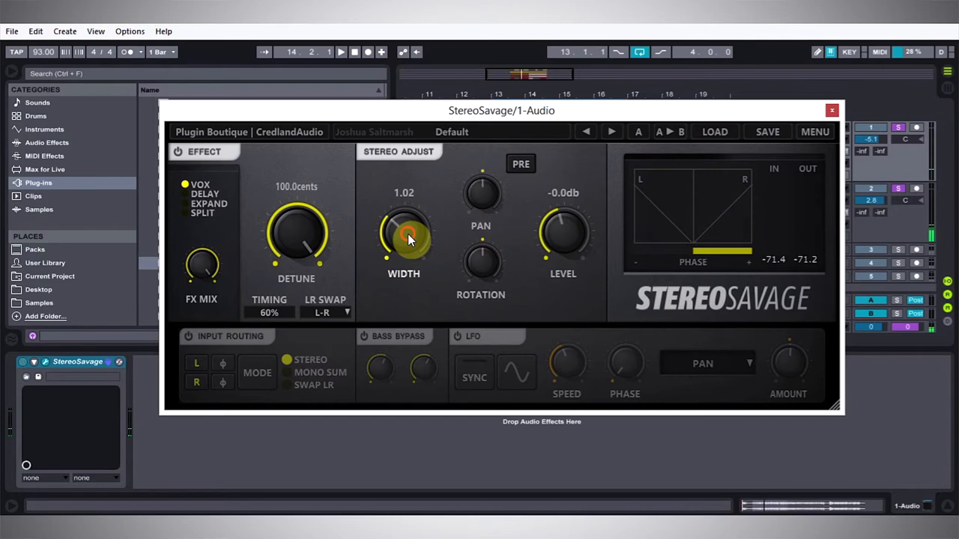
drag(403, 240, 408, 221)
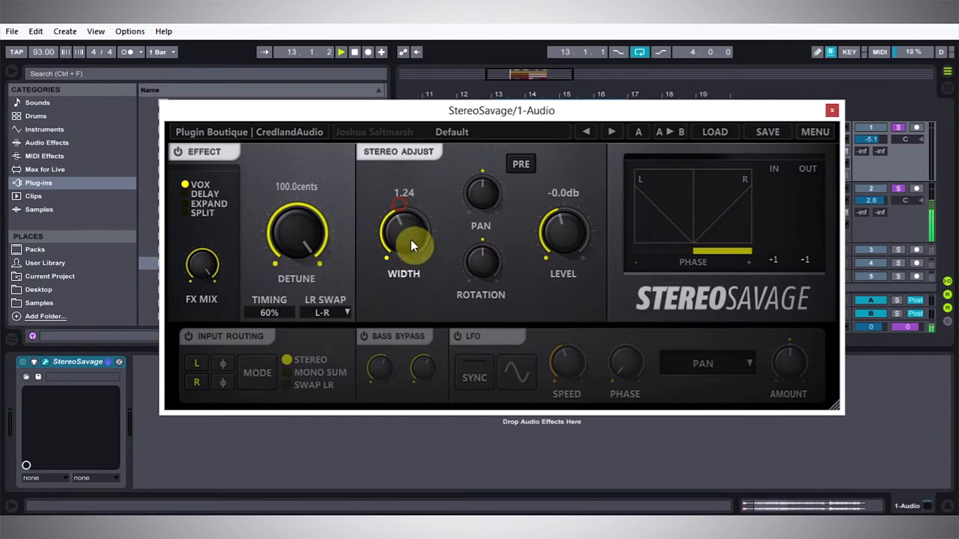
drag(404, 236, 403, 217)
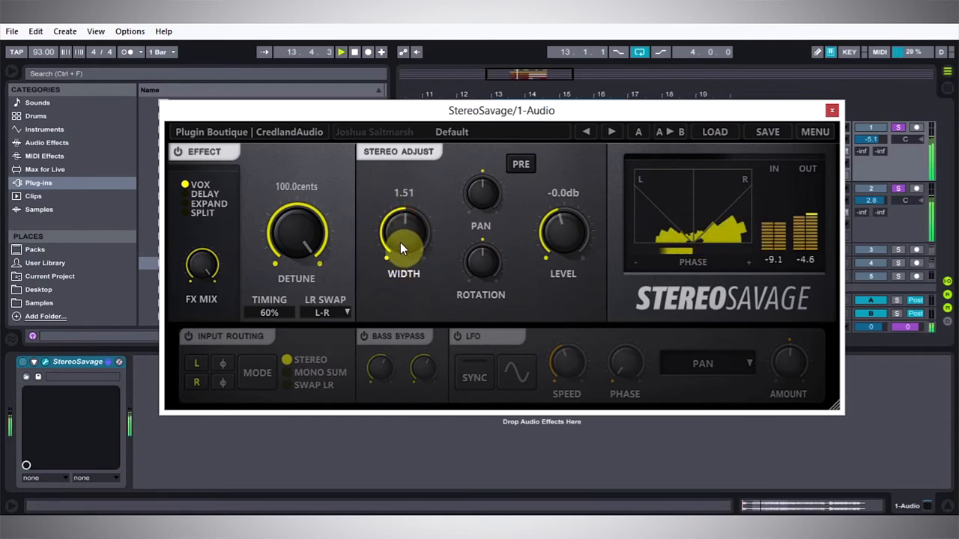
drag(404, 236, 403, 259)
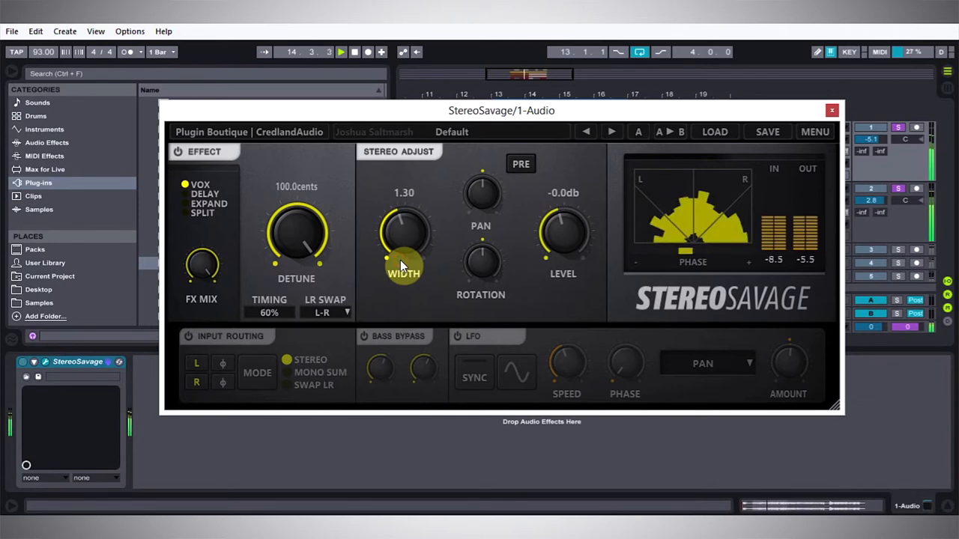
Step: Nudge the Pan knob and lower the output Level to -1.7 dB
drag(480, 193, 481, 210)
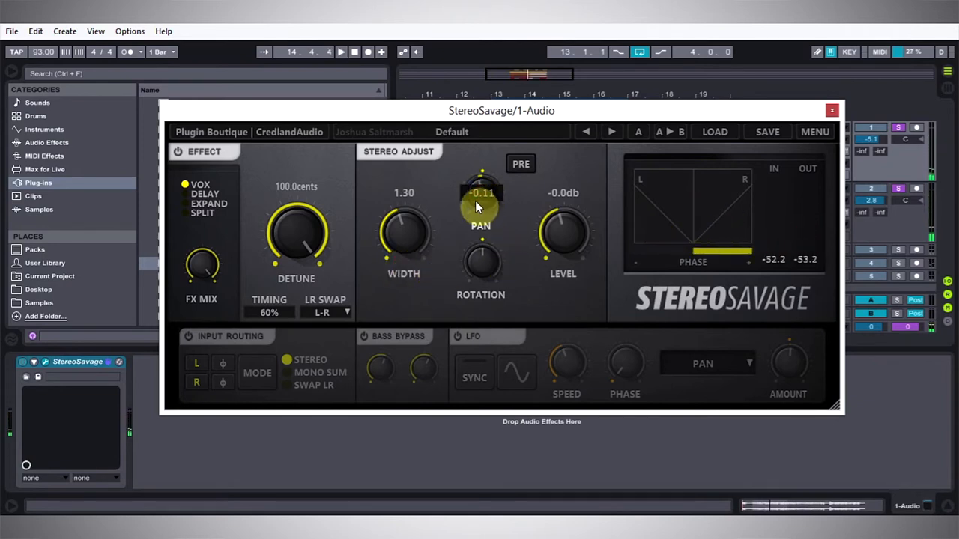
drag(480, 206, 480, 238)
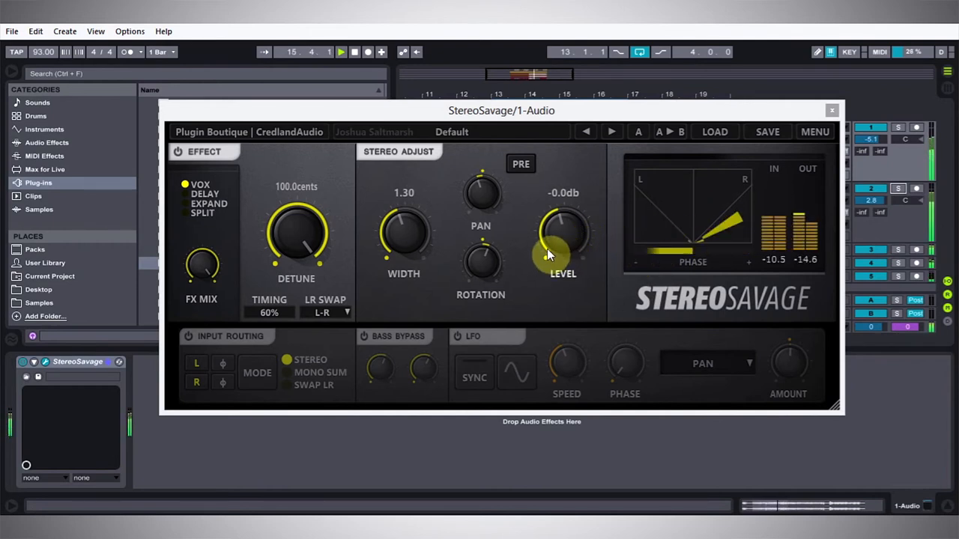
drag(563, 236, 563, 243)
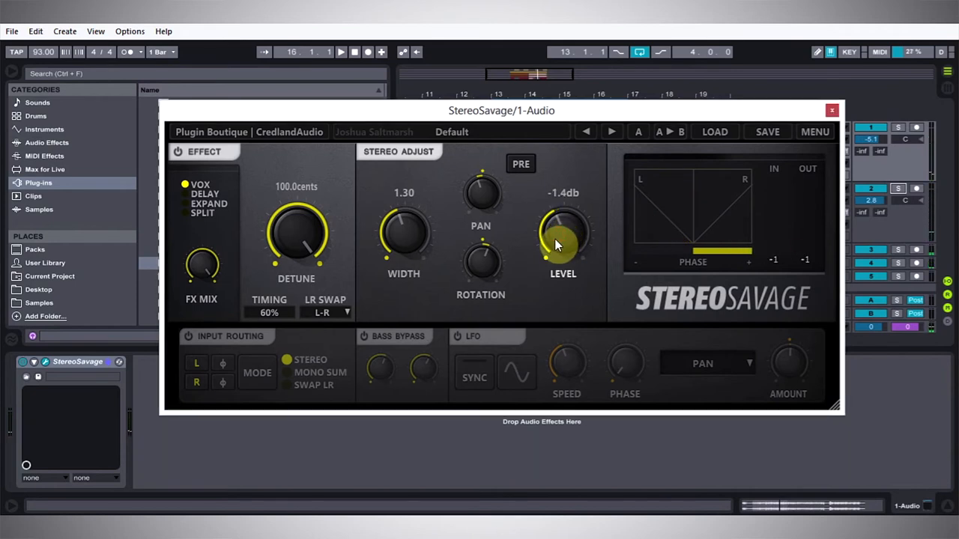
drag(563, 240, 562, 247)
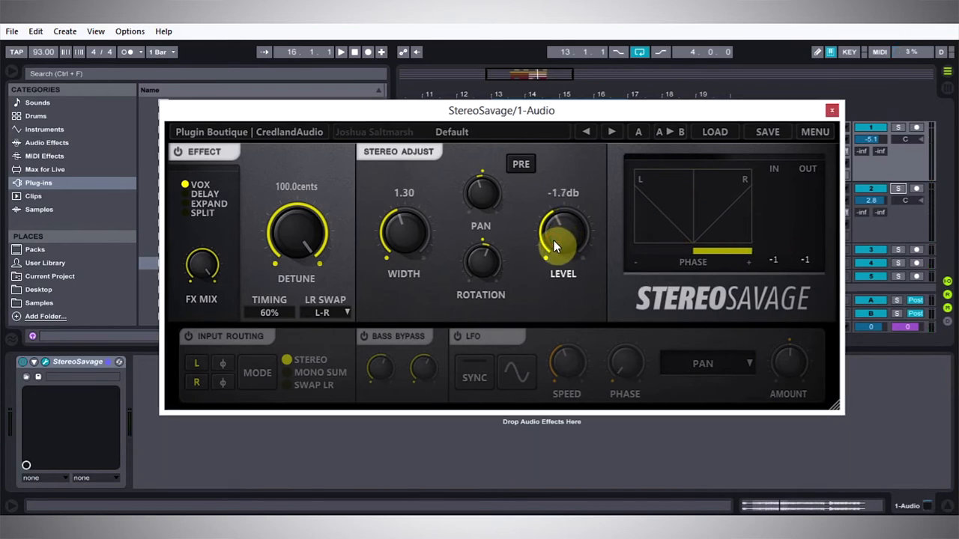
mouse_move(588, 263)
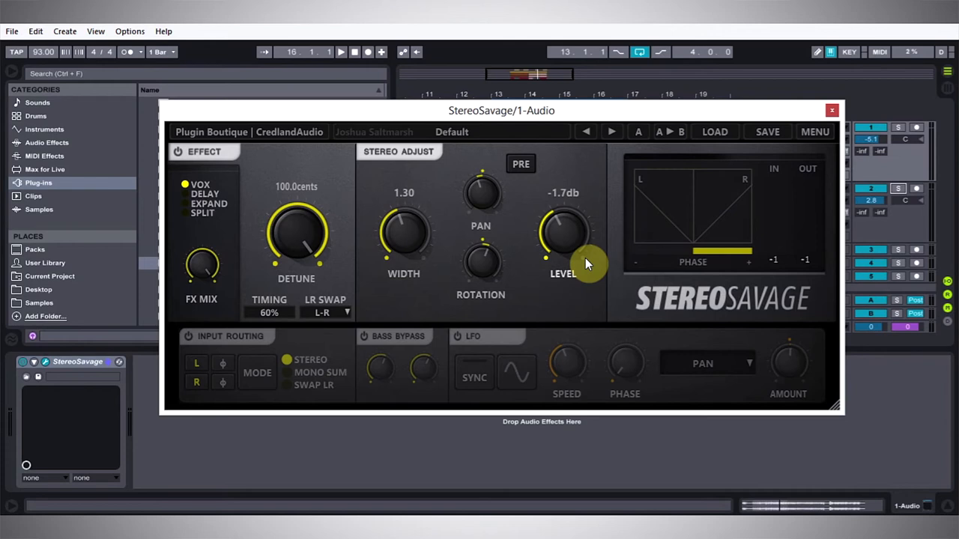
Step: Enable the LFO and change its target from Pan to Rotation
click(340, 52)
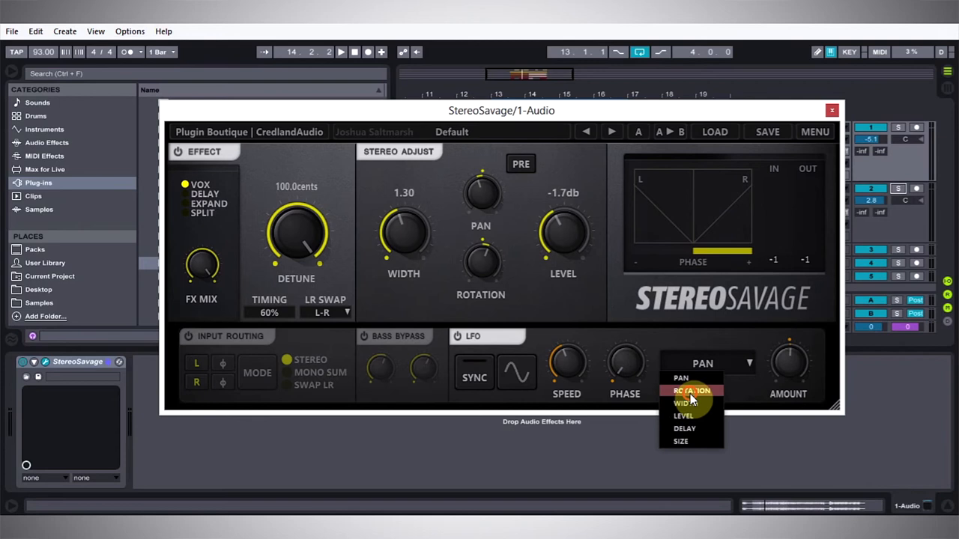
click(691, 391)
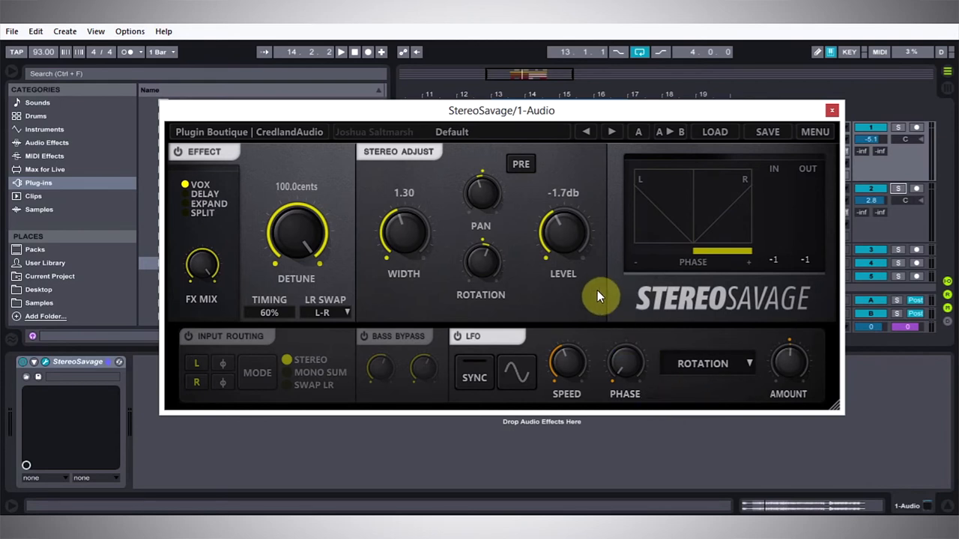
mouse_move(480, 336)
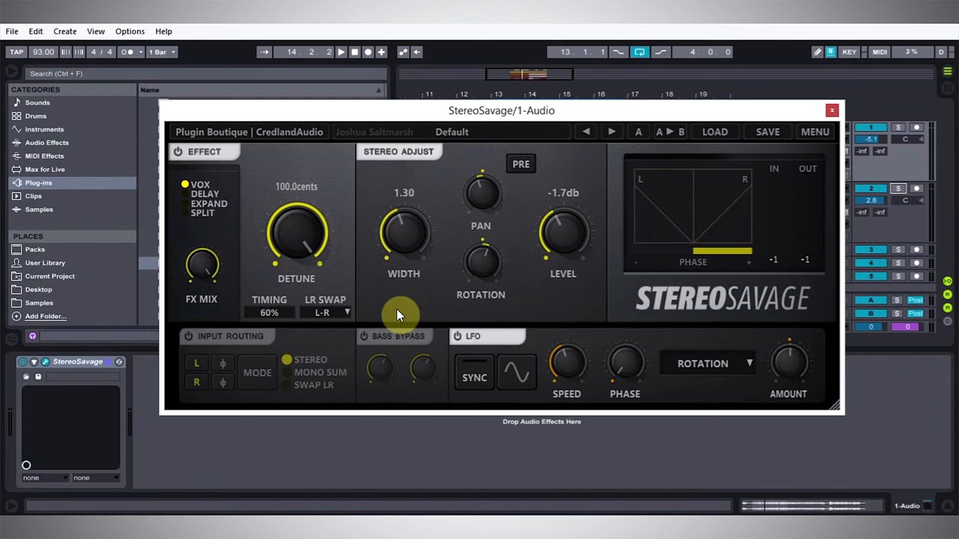
Step: Turn on LFO Sync, set the synced rate, and raise the B-Repeater send
click(474, 377)
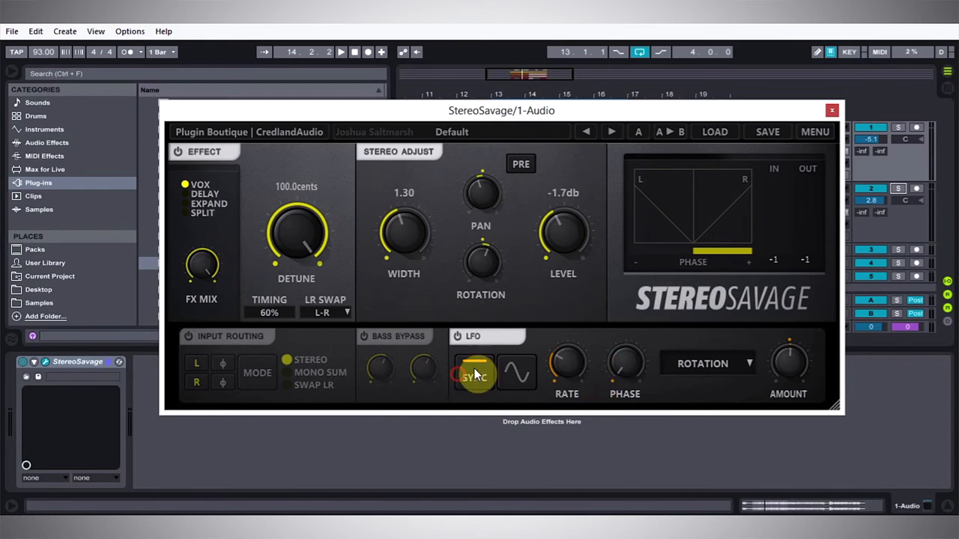
click(474, 377)
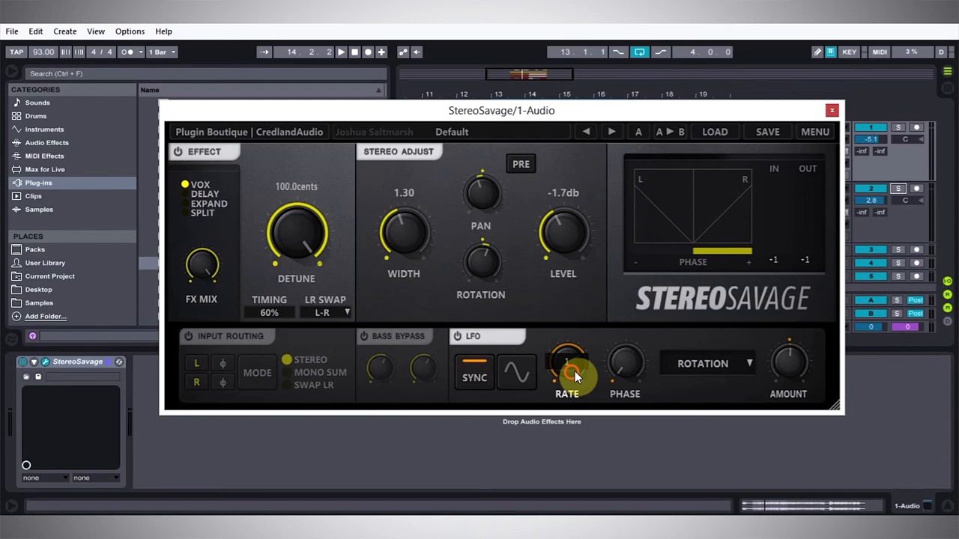
drag(573, 378, 575, 347)
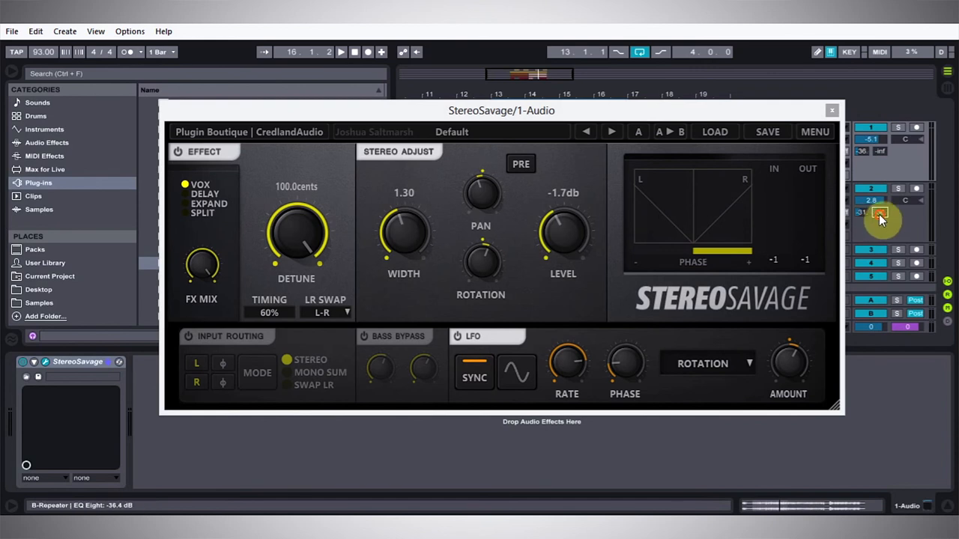
drag(880, 217, 880, 159)
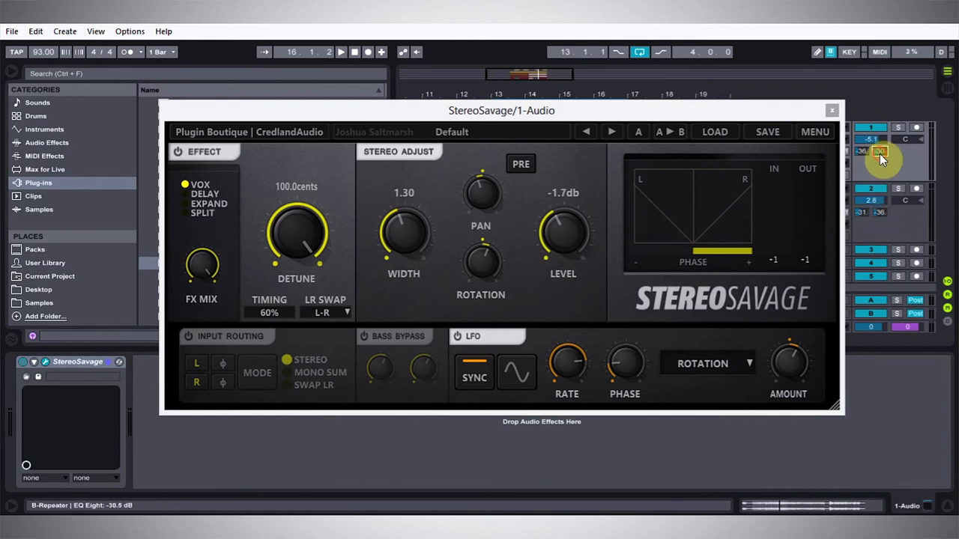